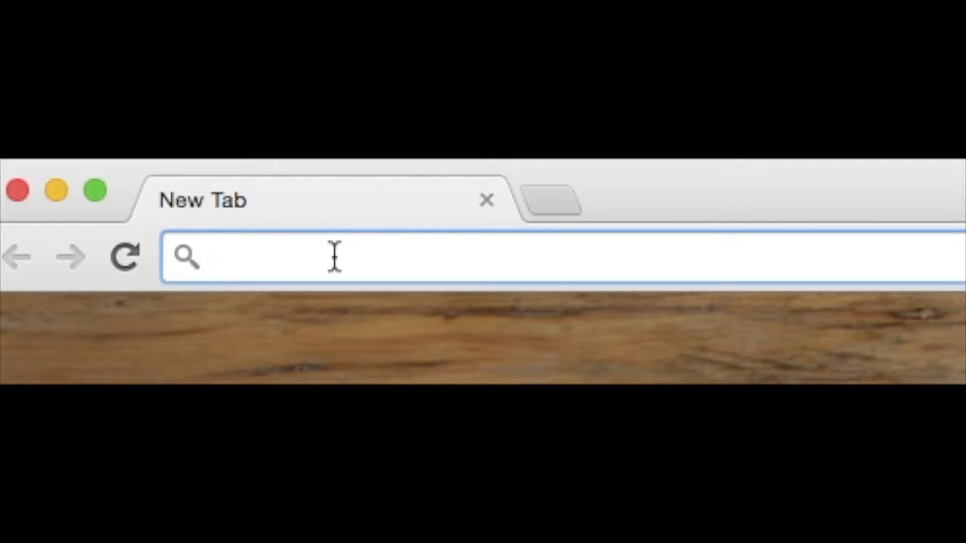
# - Navigate to the Kickbox web app from the Chrome address bar and log in
pyautogui.write('kickbox')
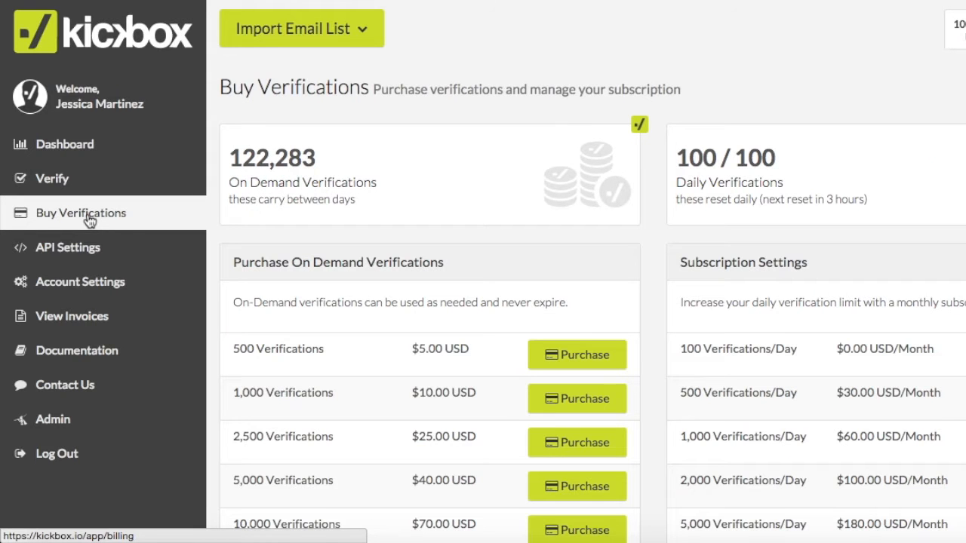
# - Look over the on-demand verification price table, then return to the Kickbox dashboard
pyautogui.scroll(-3)
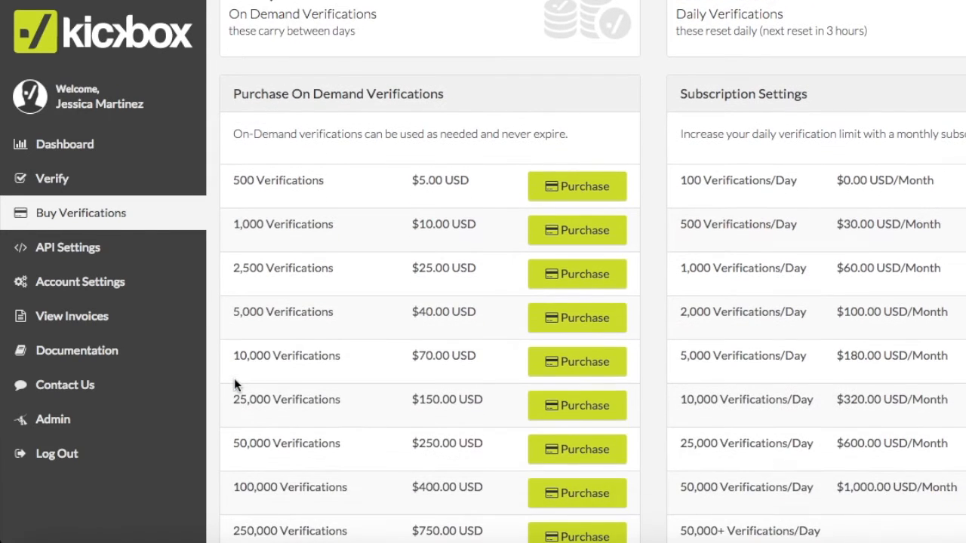
pyautogui.scroll(-3)
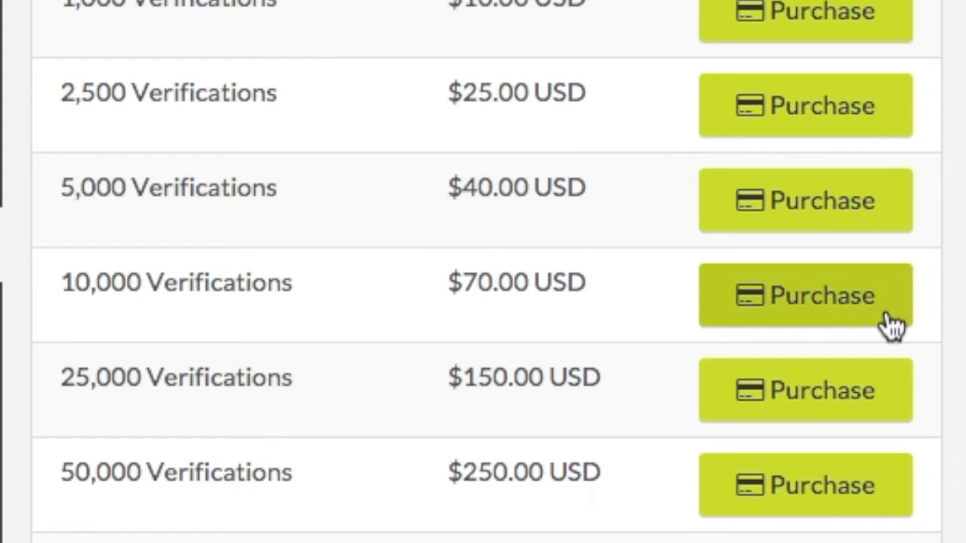
pyautogui.click(806, 294)
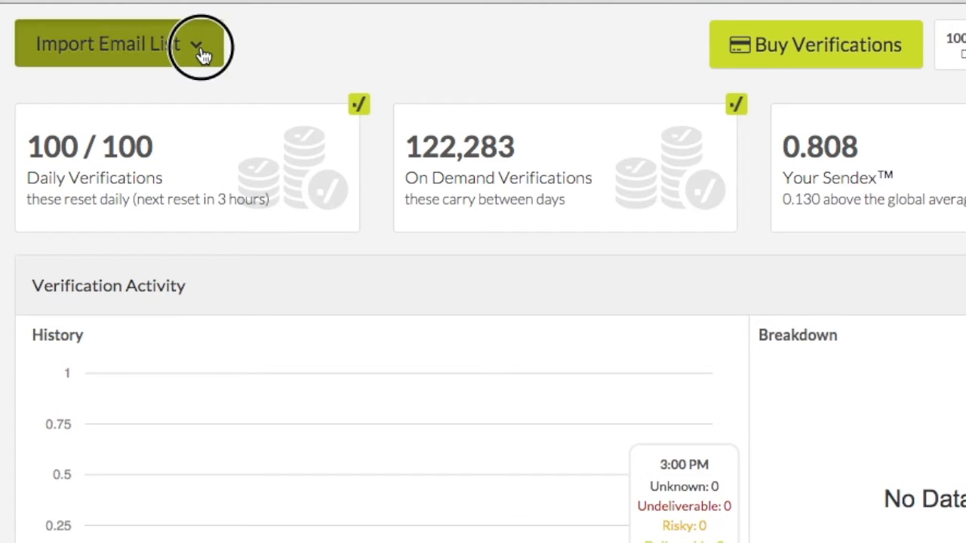
# - Import the Kickbox Demo list from the Kickbox.io Campaign Monitor client, queuing 13,620 addresses
pyautogui.click(198, 44)
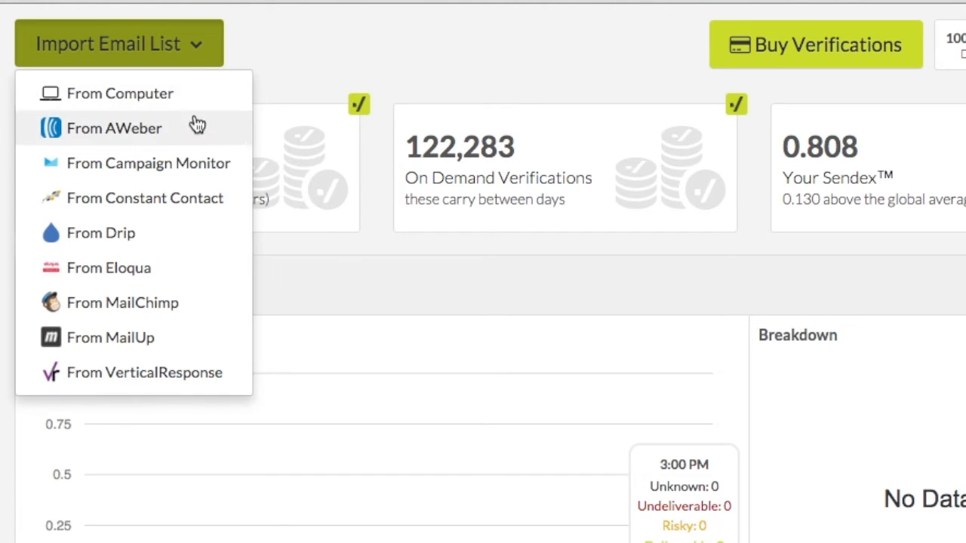
pyautogui.moveTo(212, 174)
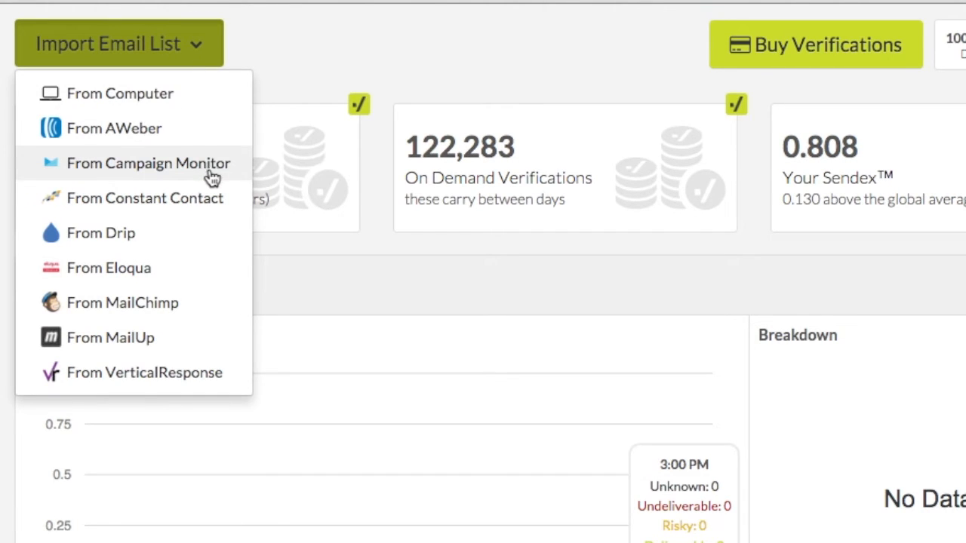
pyautogui.click(148, 163)
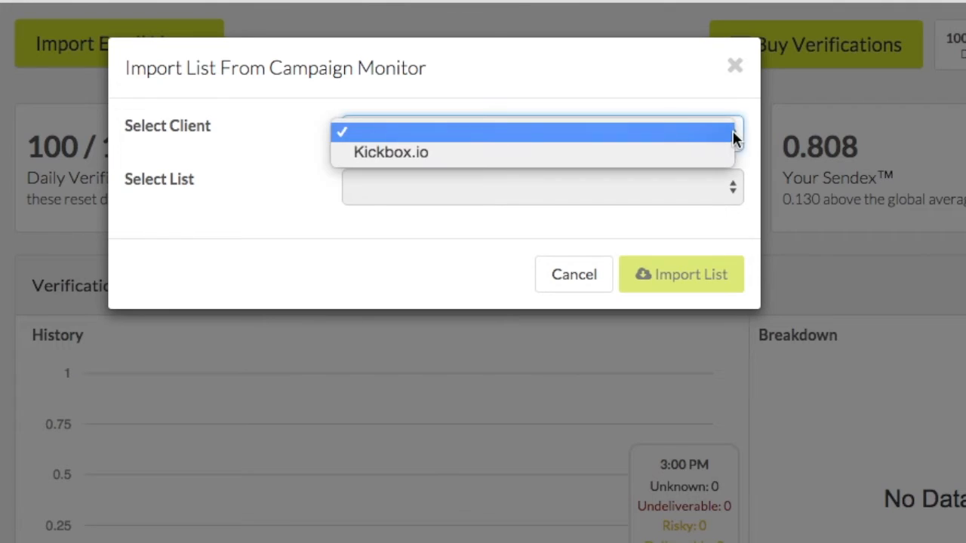
pyautogui.click(392, 150)
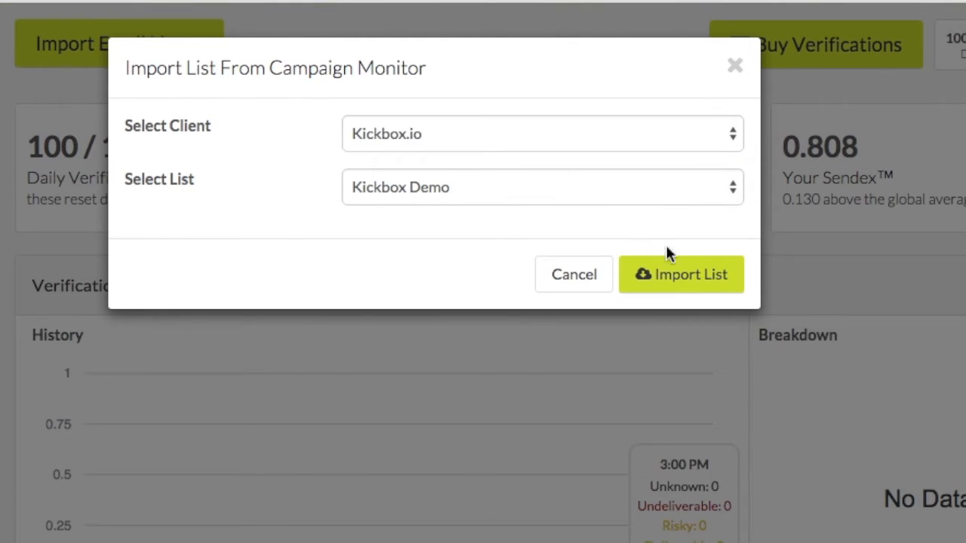
pyautogui.click(682, 275)
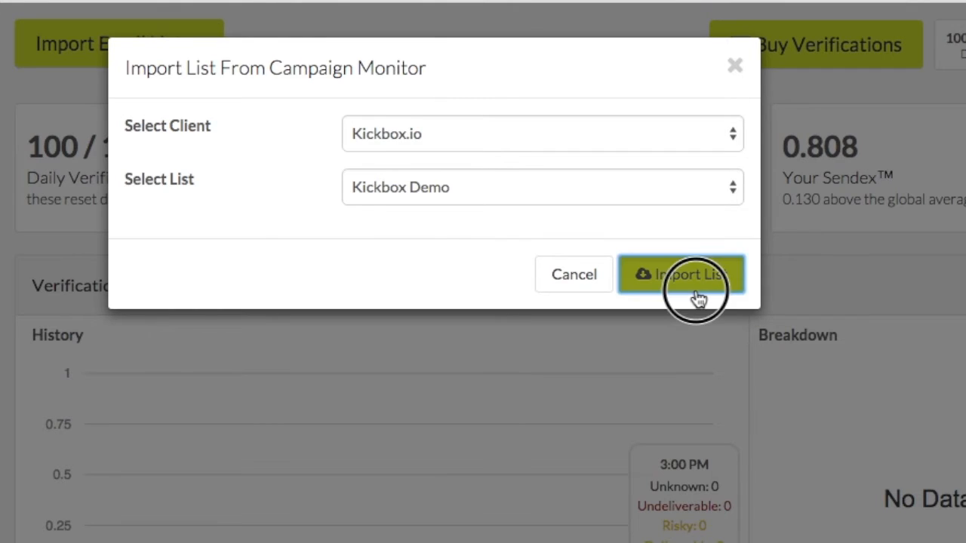
pyautogui.click(688, 274)
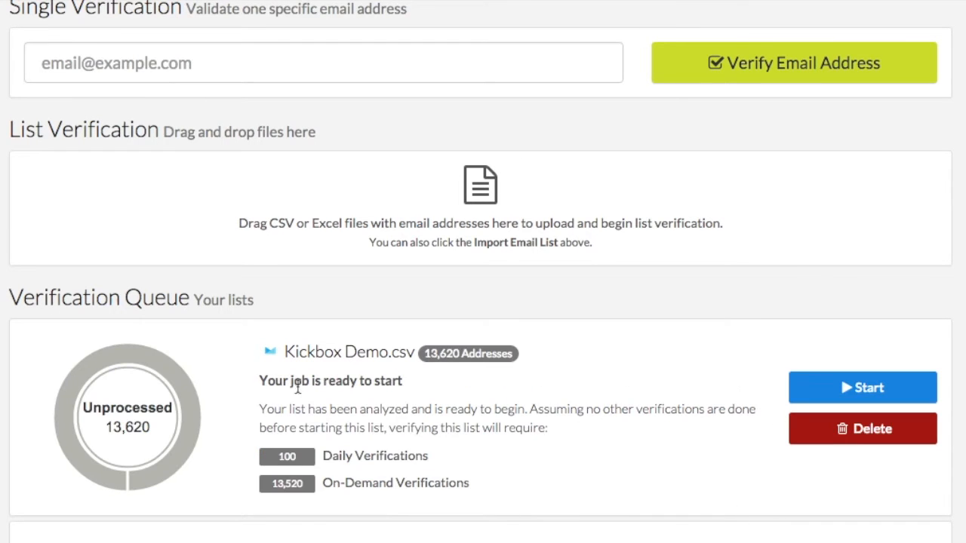
# - Start verification of Kickbox Demo.csv and let all 13,620 addresses finish processing
pyautogui.click(863, 386)
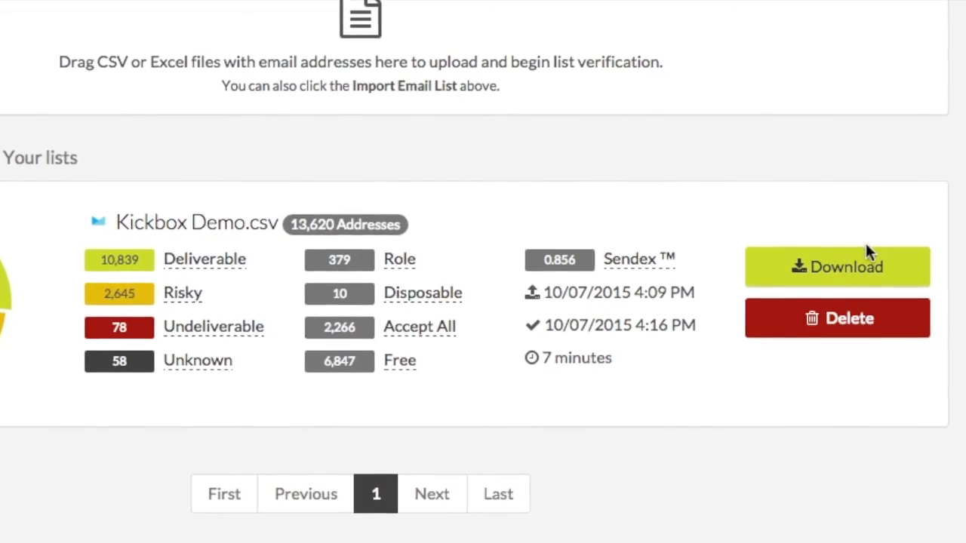
# - Choose Update Campaign Monitor List and add risky addresses to the unsubscribe set
pyautogui.click(836, 266)
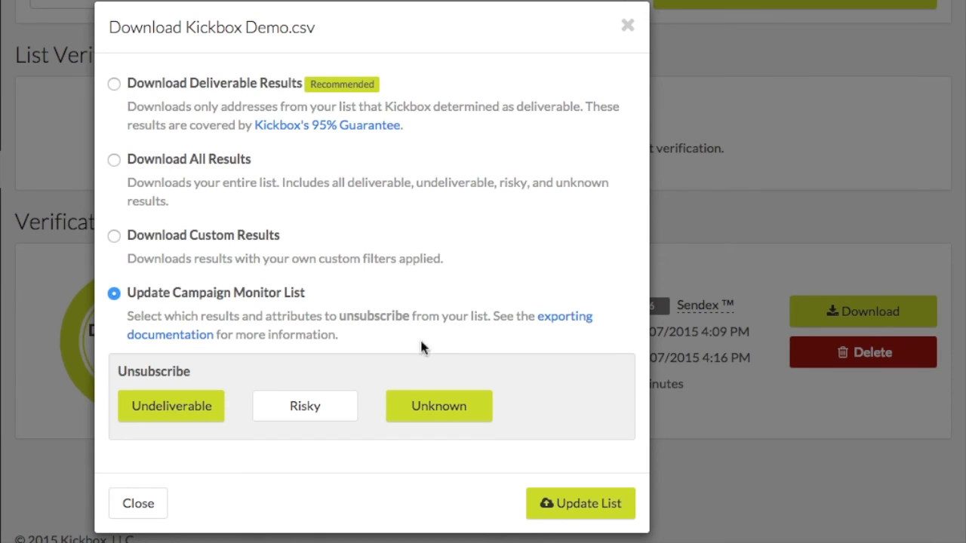
pyautogui.moveTo(168, 407)
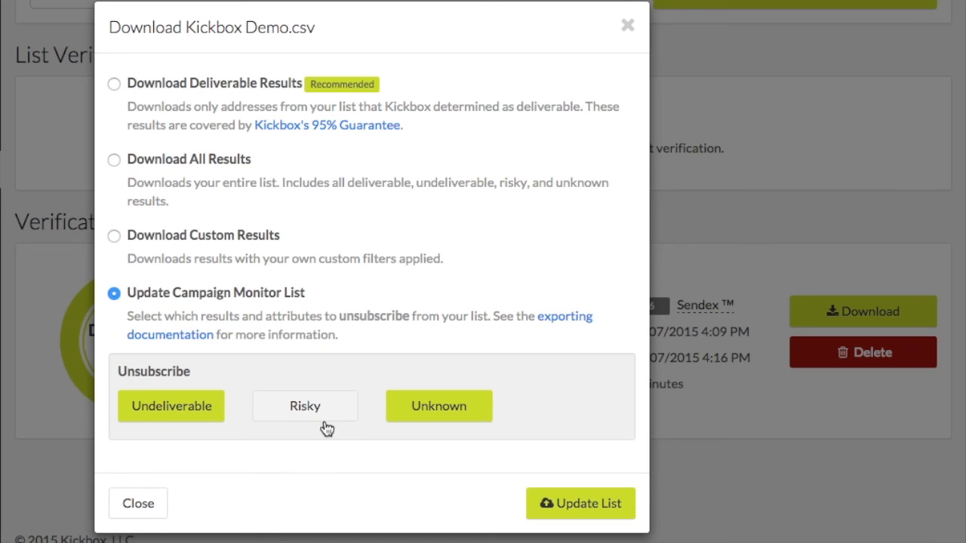
pyautogui.click(305, 406)
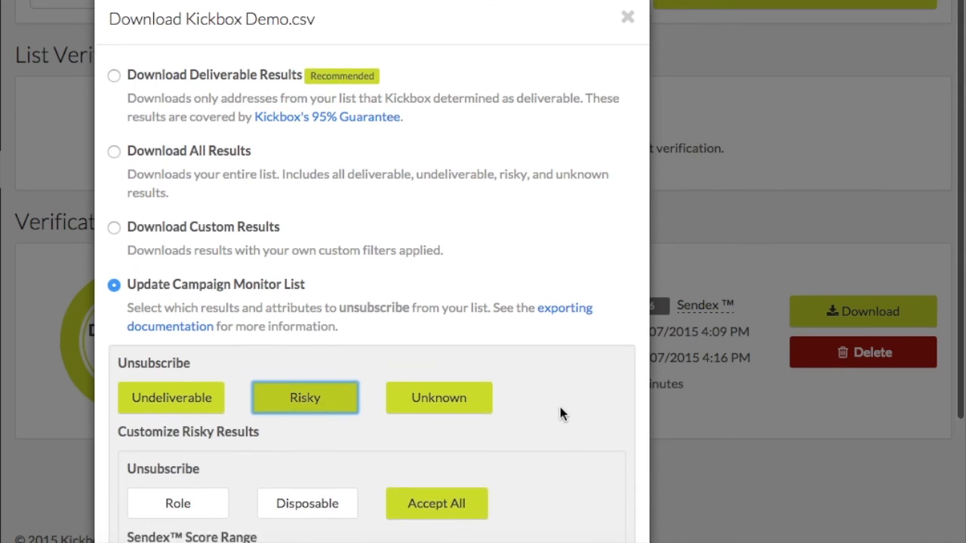
pyautogui.scroll(-3)
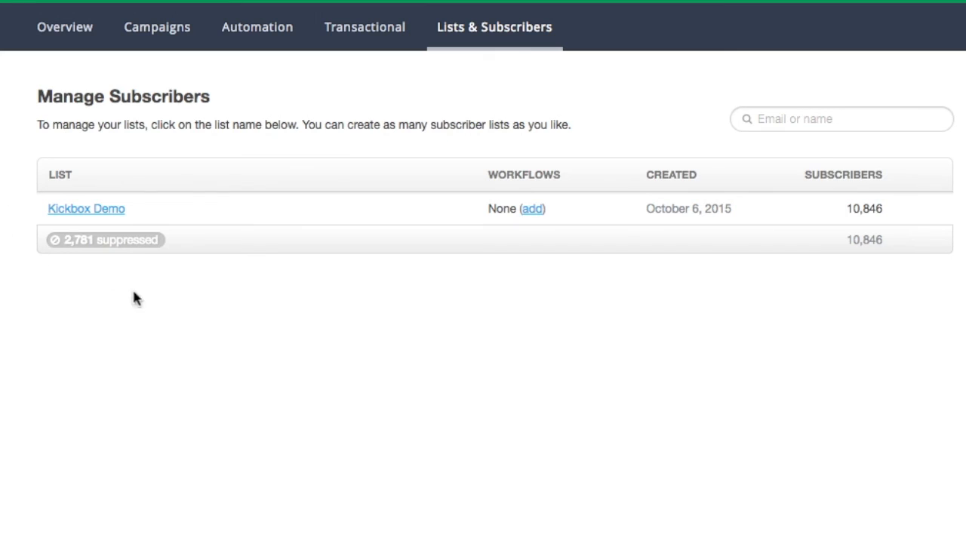
pyautogui.moveTo(119, 251)
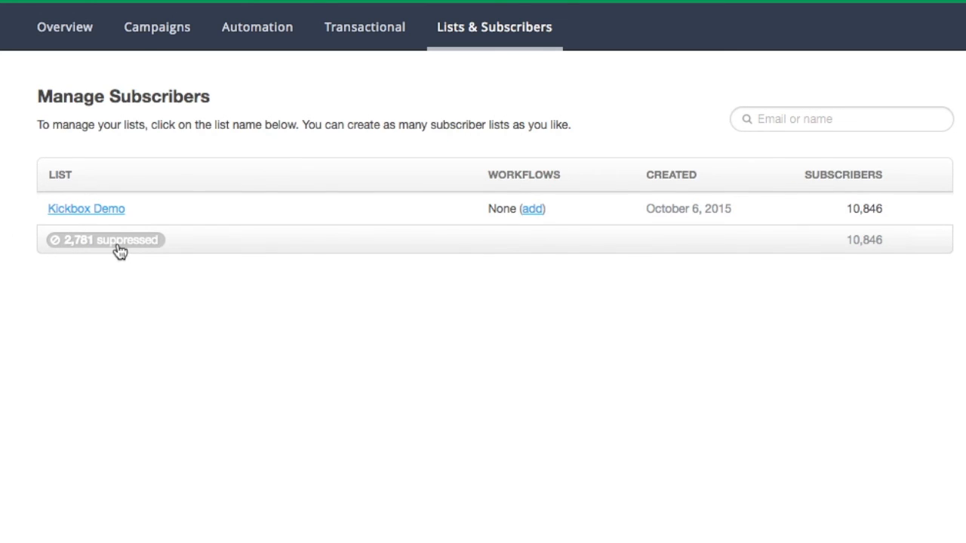